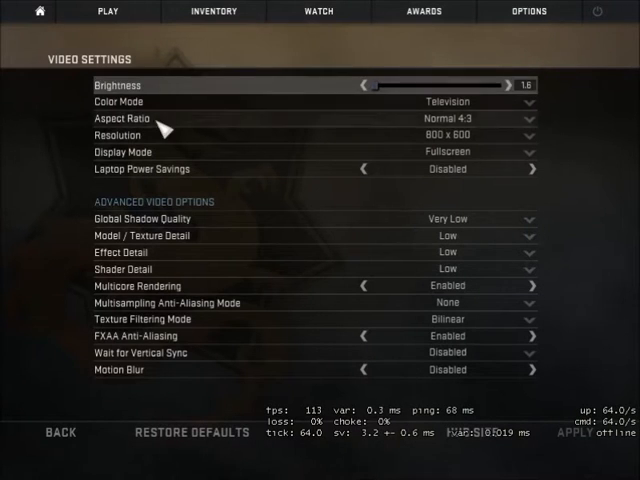
mouse_move(315, 102)
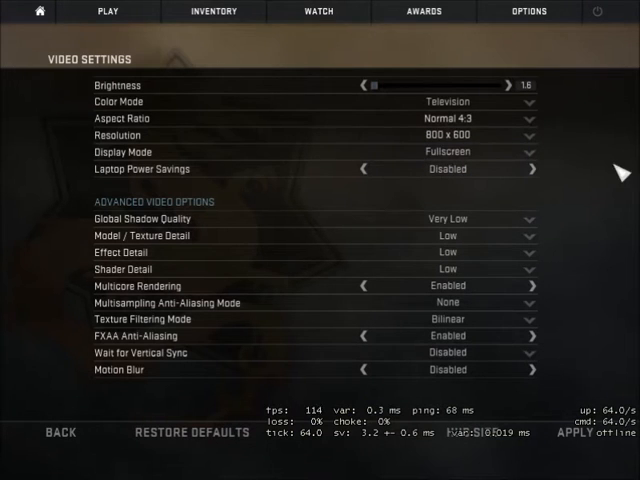
mouse_move(335, 235)
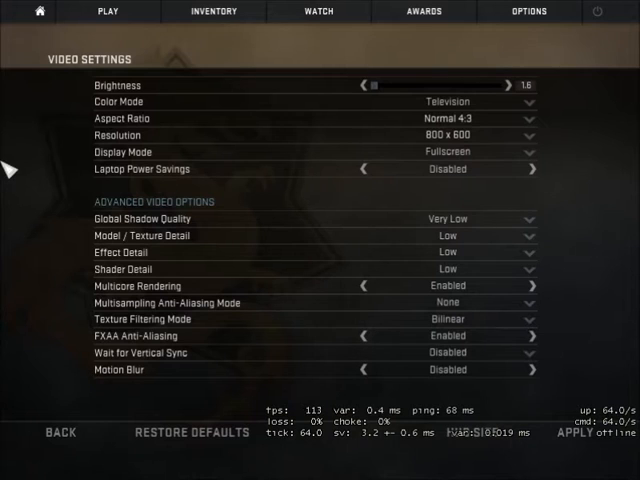
left_click(475, 218)
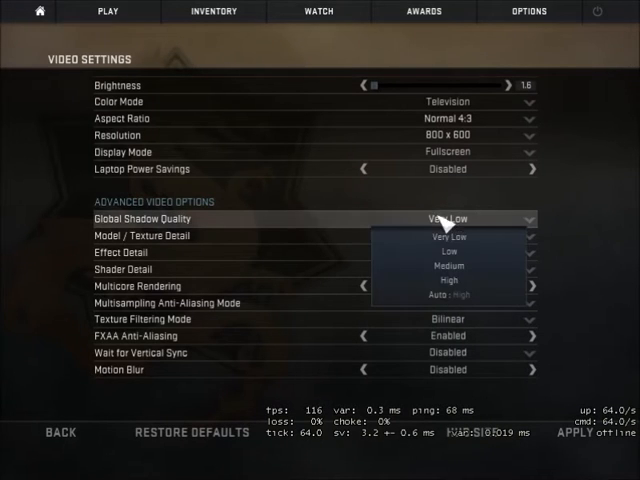
left_click(447, 251)
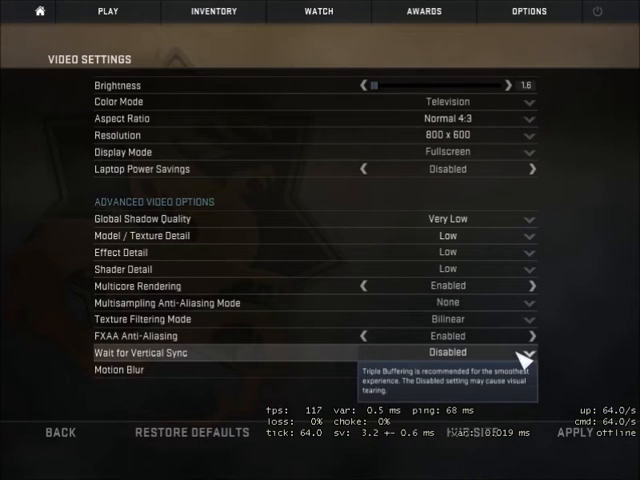
mouse_move(520, 360)
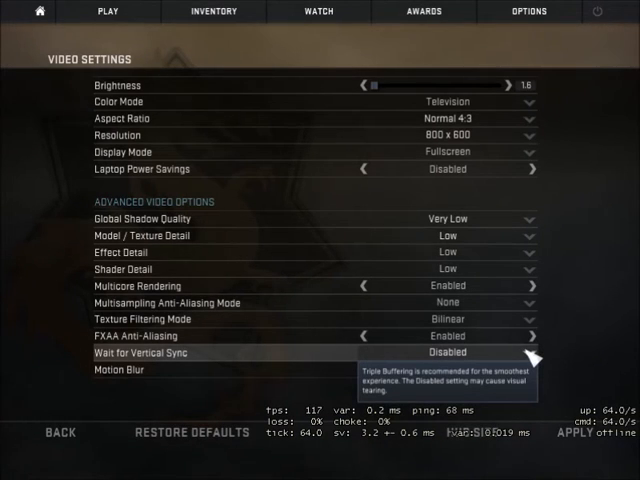